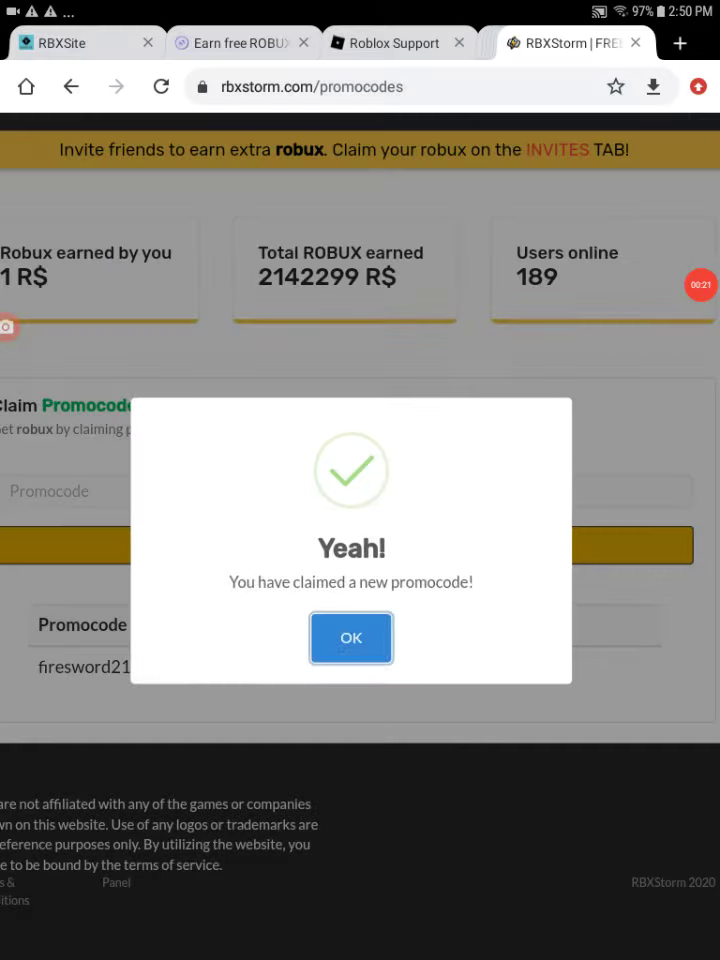
Step: Dismiss the 'Yeah!' promocode-claimed dialog on RBXStorm
{"action": "left_click", "coordinate": [352, 638]}
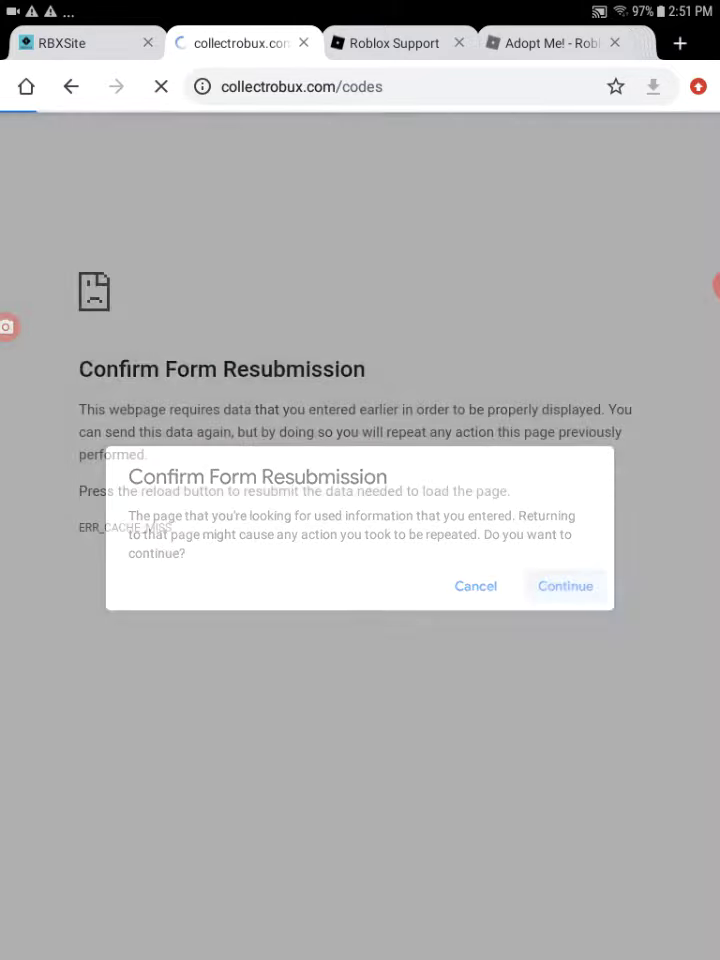
{"action": "left_click", "coordinate": [564, 586]}
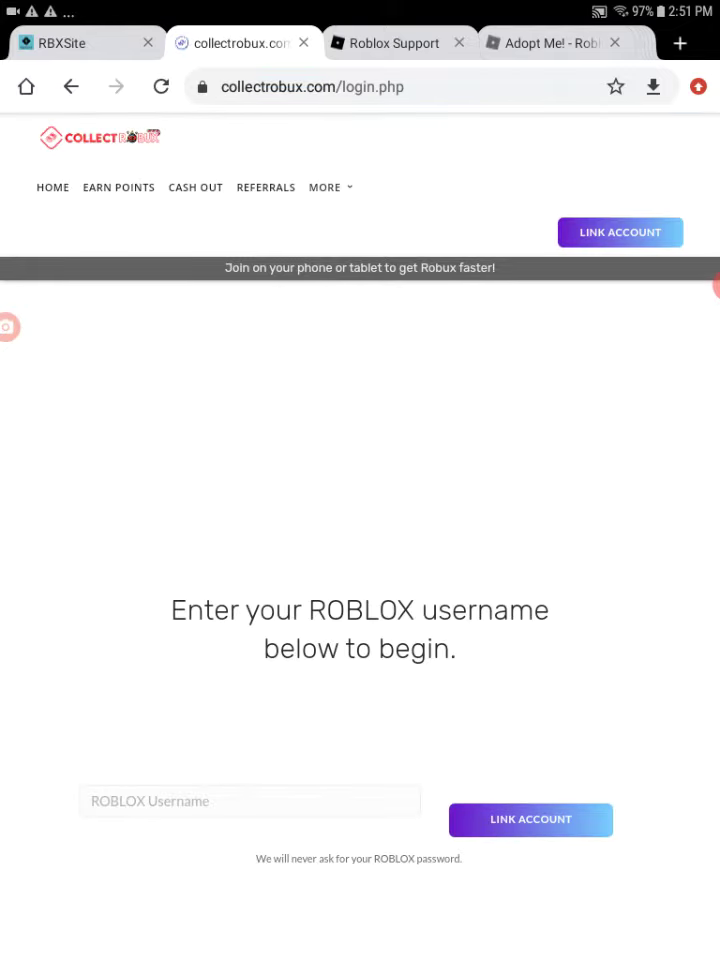
{"action": "left_click", "coordinate": [248, 800]}
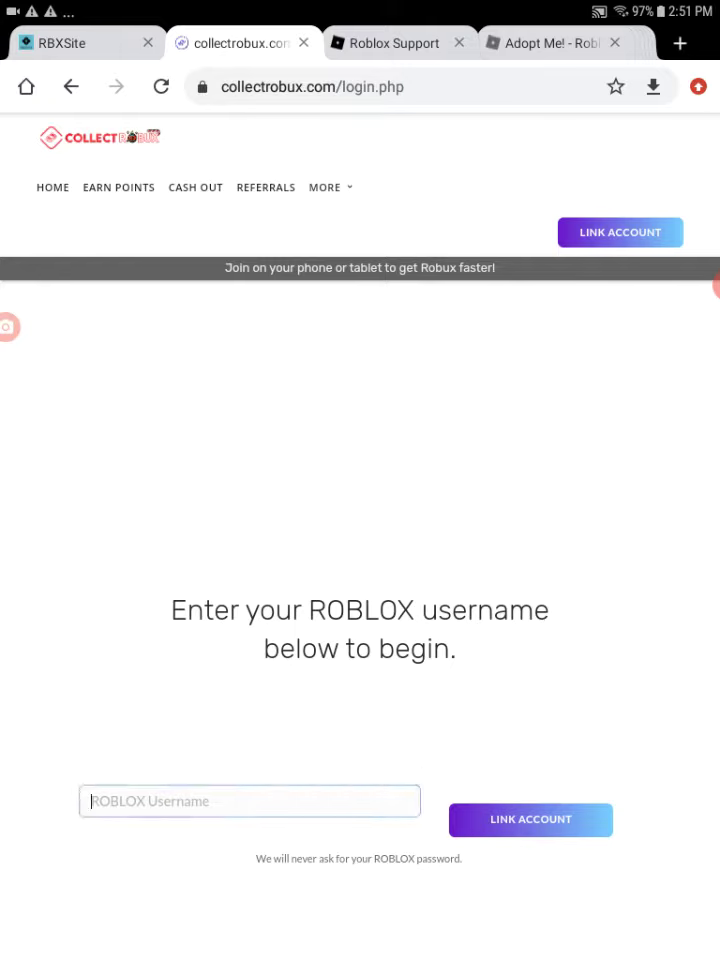
{"action": "type", "text": "Bhb"}
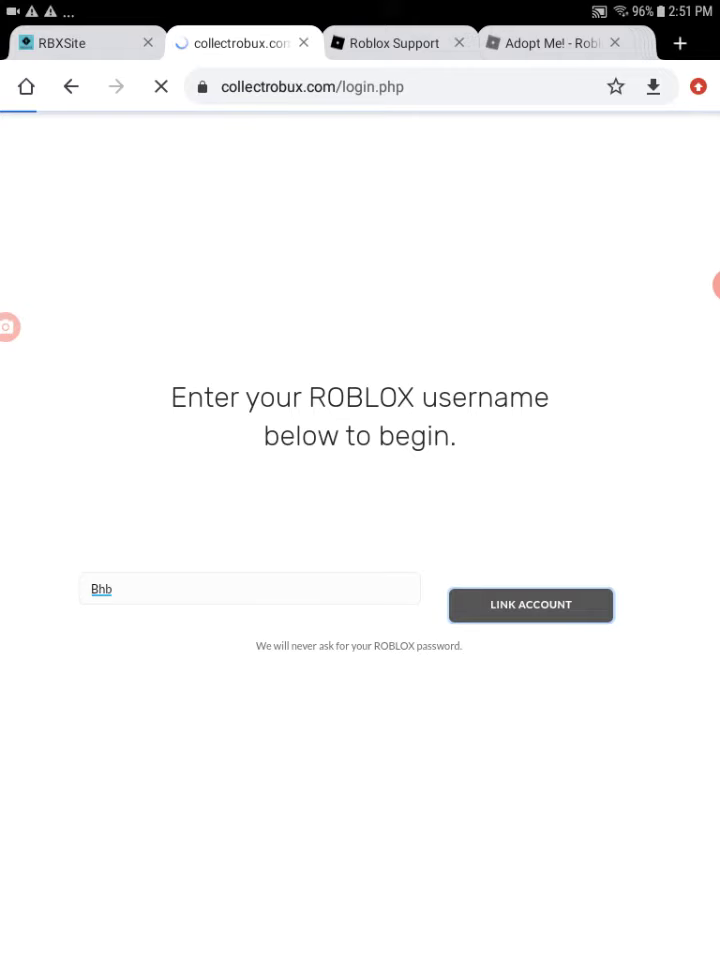
{"action": "left_click", "coordinate": [530, 604]}
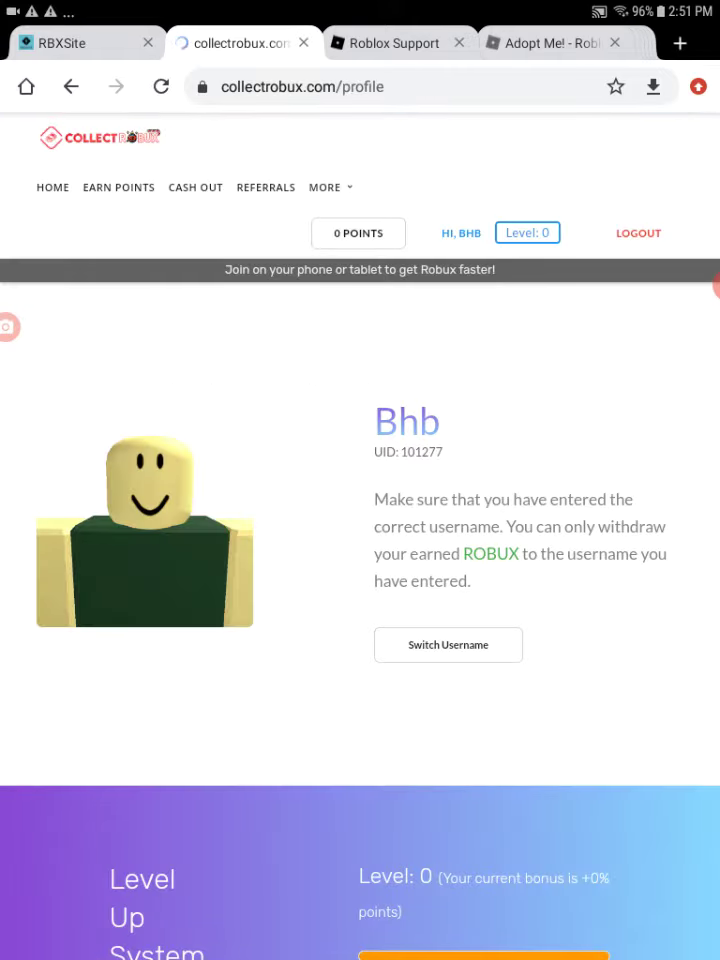
Step: Redeem the code Ckev on the CollectRobux Codes page and return to the code field
{"action": "left_click", "coordinate": [326, 188]}
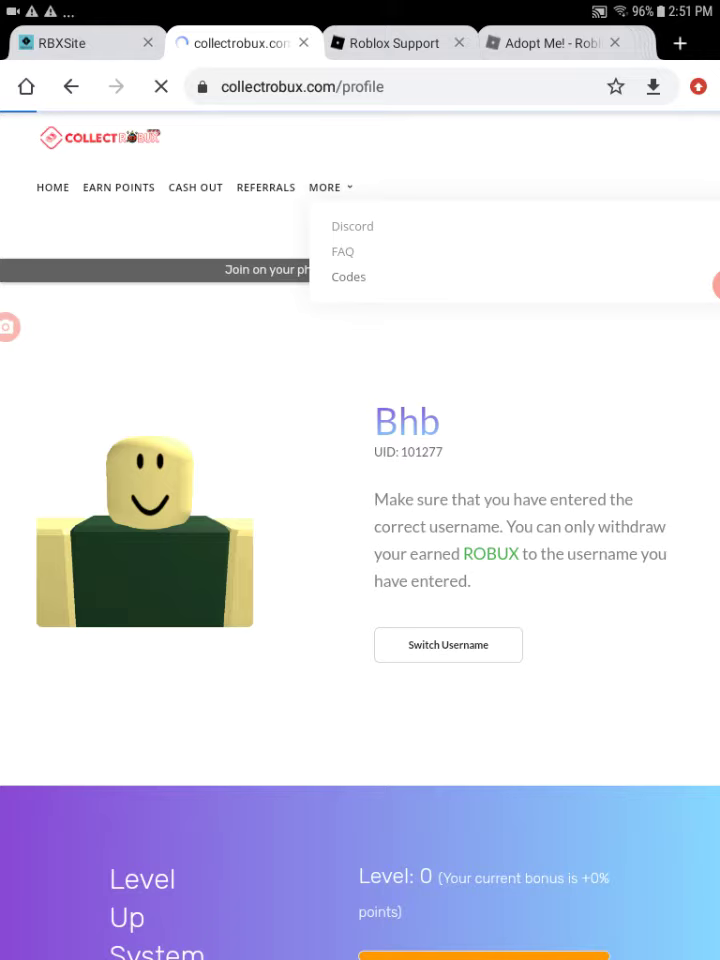
{"action": "left_click", "coordinate": [348, 276]}
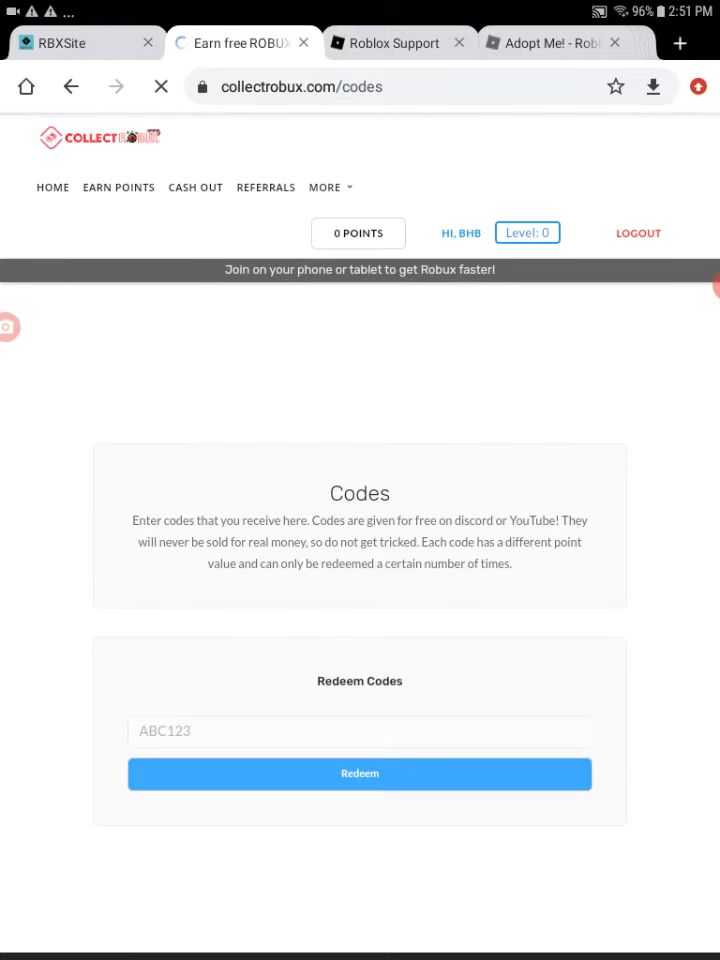
{"action": "left_click", "coordinate": [360, 730]}
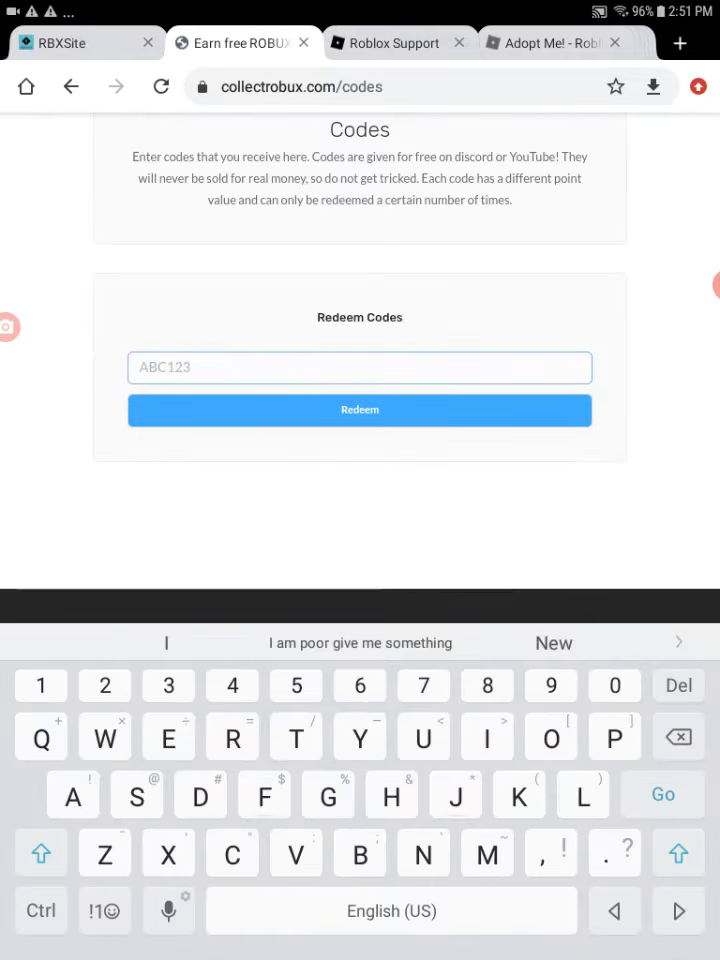
{"action": "type", "text": "Ckev"}
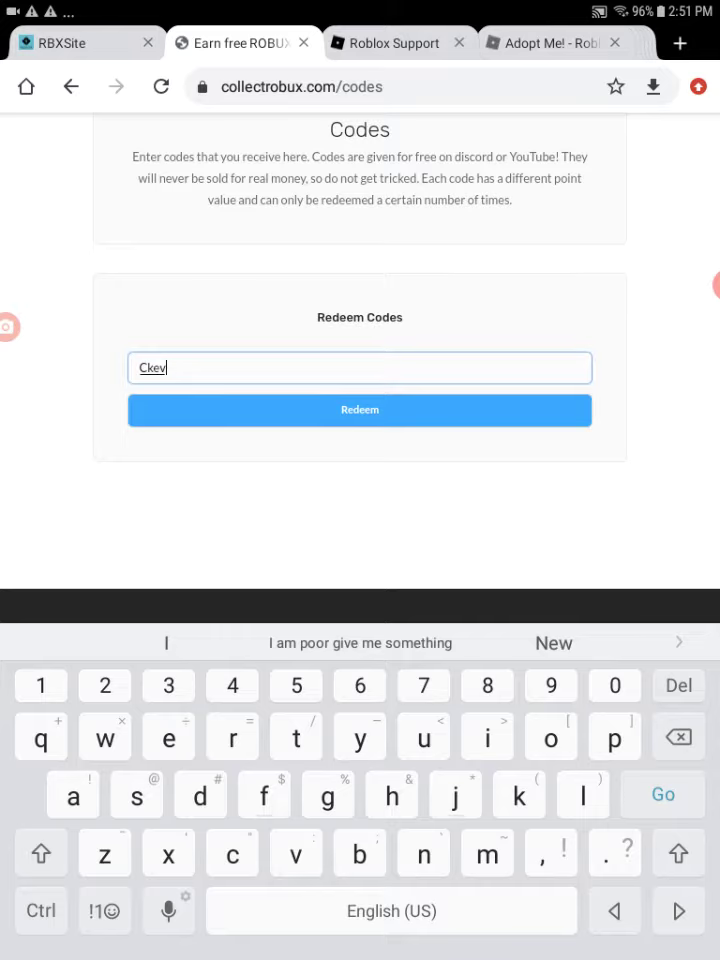
{"action": "left_click", "coordinate": [360, 410]}
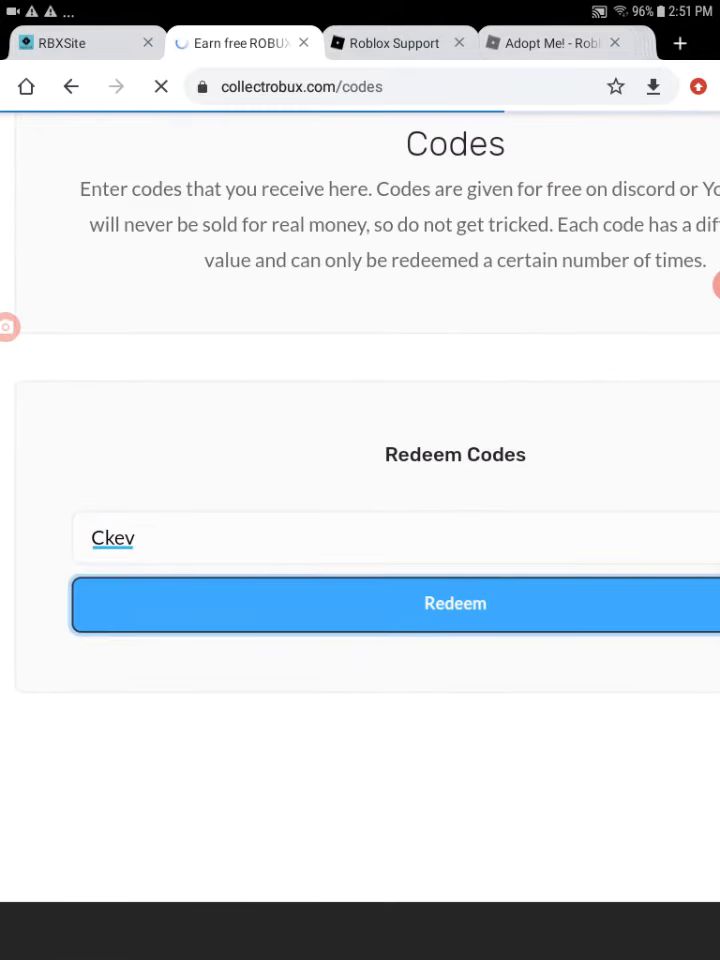
{"action": "left_click", "coordinate": [456, 604]}
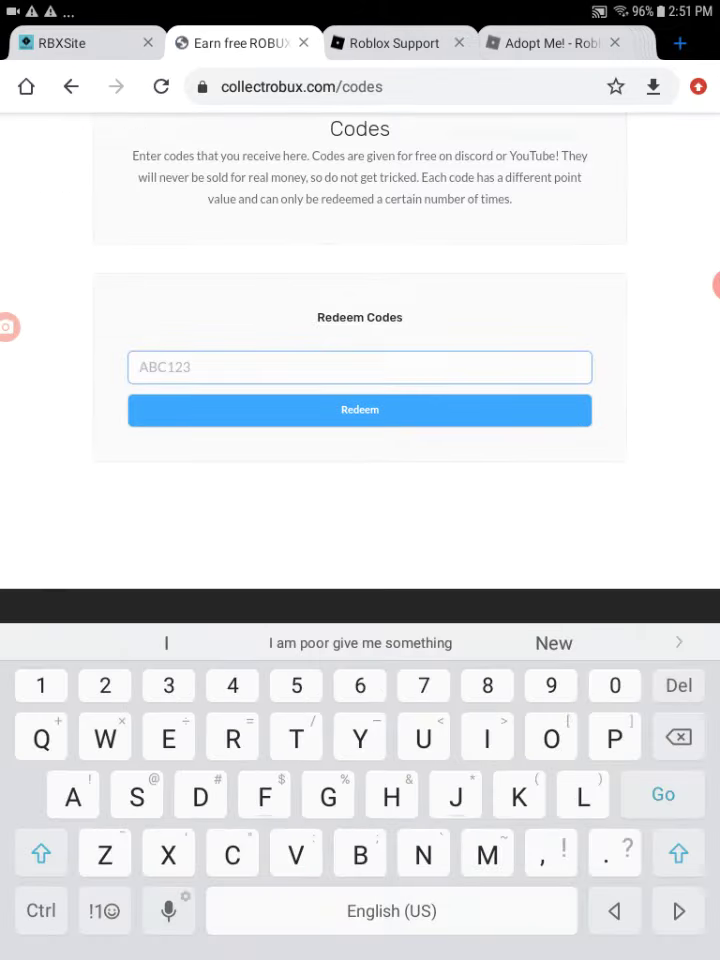
Step: Start a fresh Chrome tab on the Google start page
{"action": "left_click", "coordinate": [680, 44]}
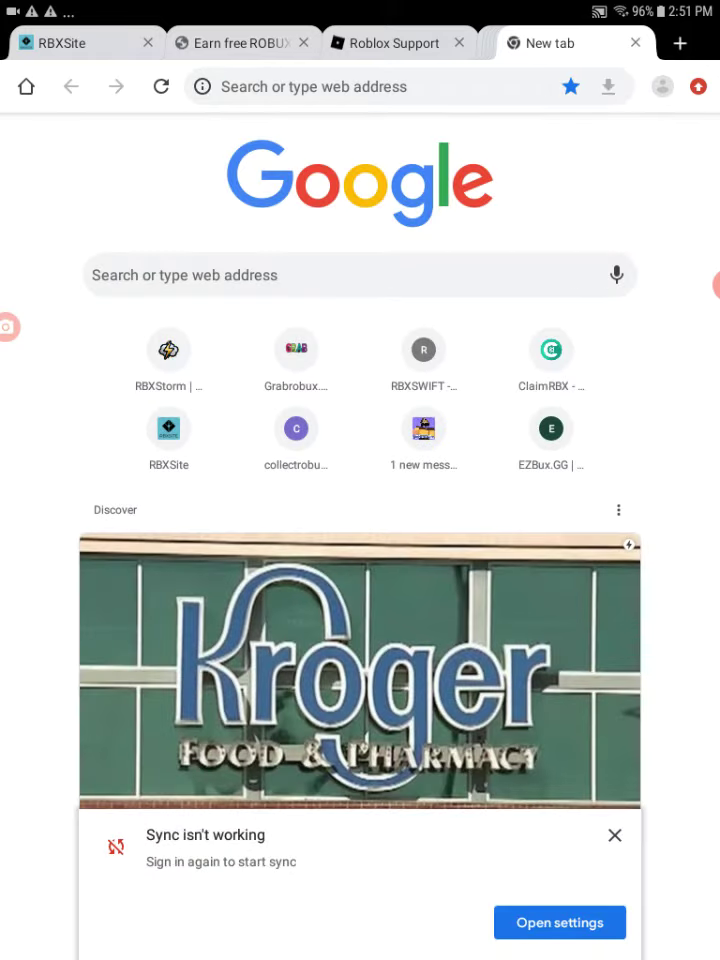
Step: Begin the query 'the codes for', try 'mya' then erase it and try 'bloxlan'
{"action": "type", "text": "the codes for gainfreerbx"}
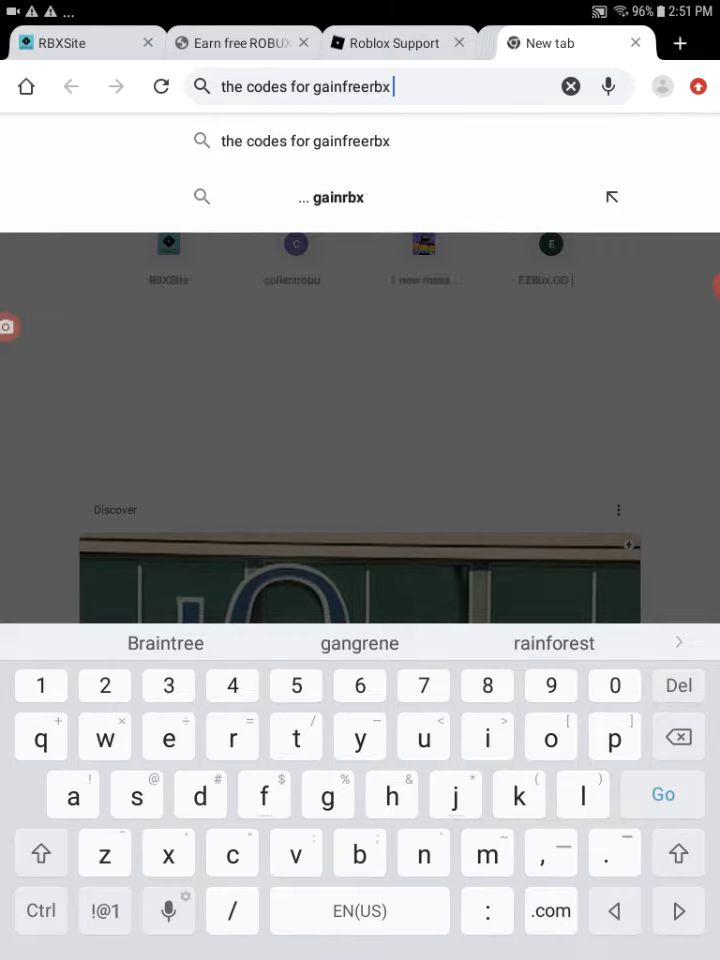
{"action": "type", "text": "mya"}
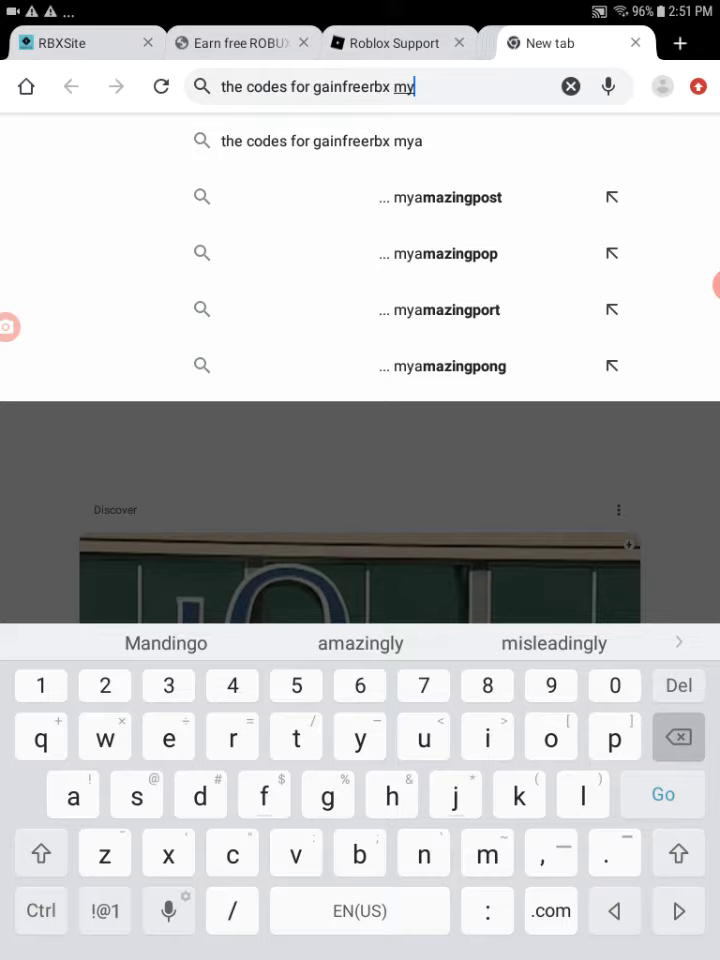
{"action": "key", "text": "Backspace"}
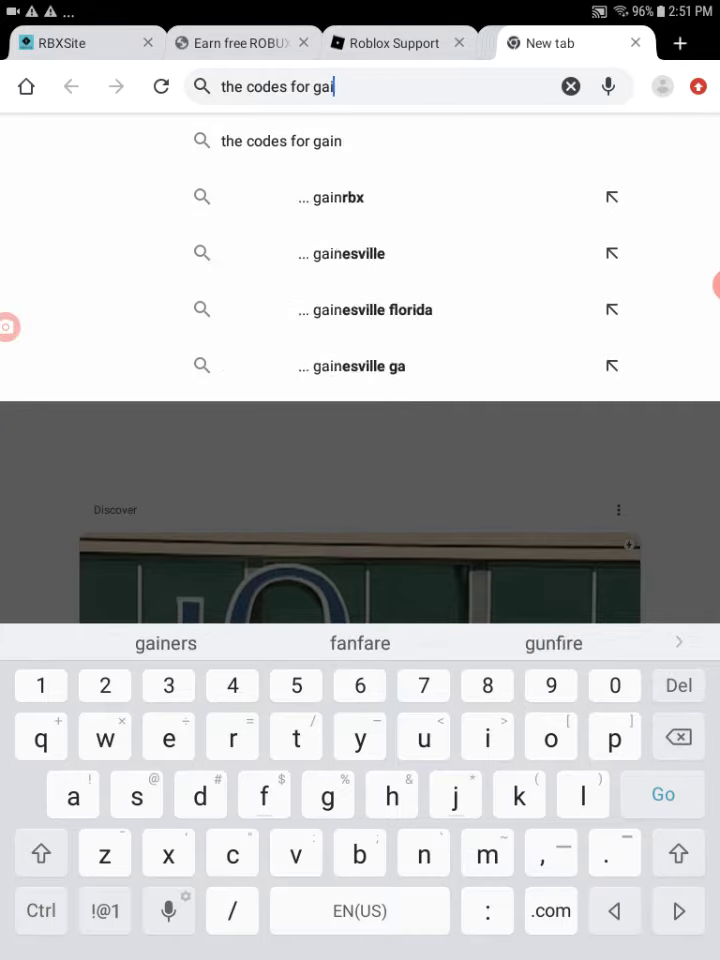
{"action": "key", "text": "Backspace"}
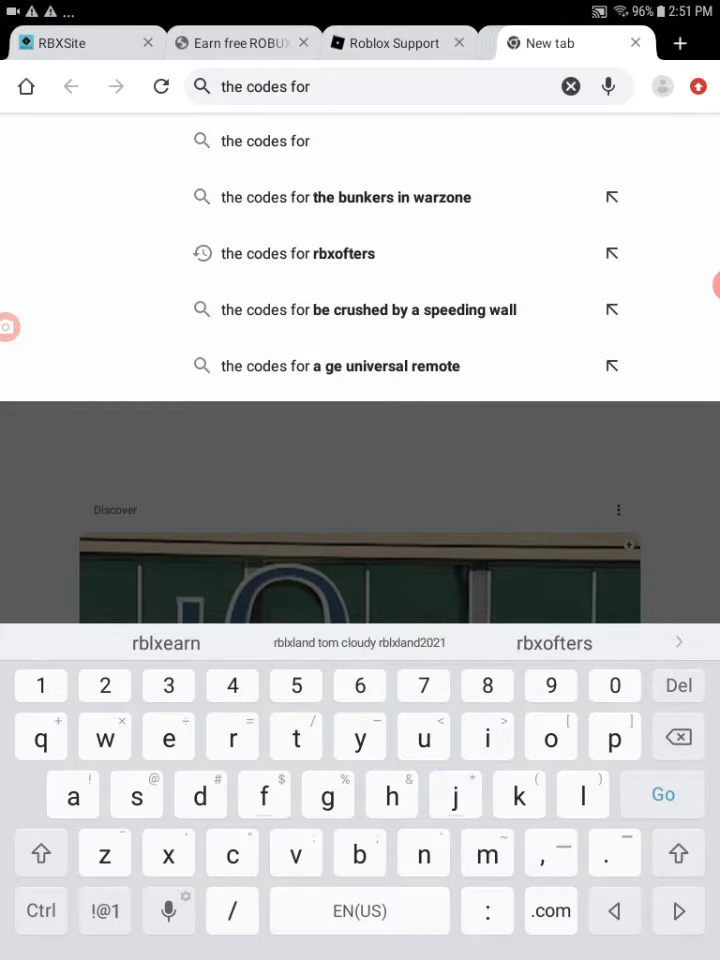
{"action": "type", "text": "bloxlan"}
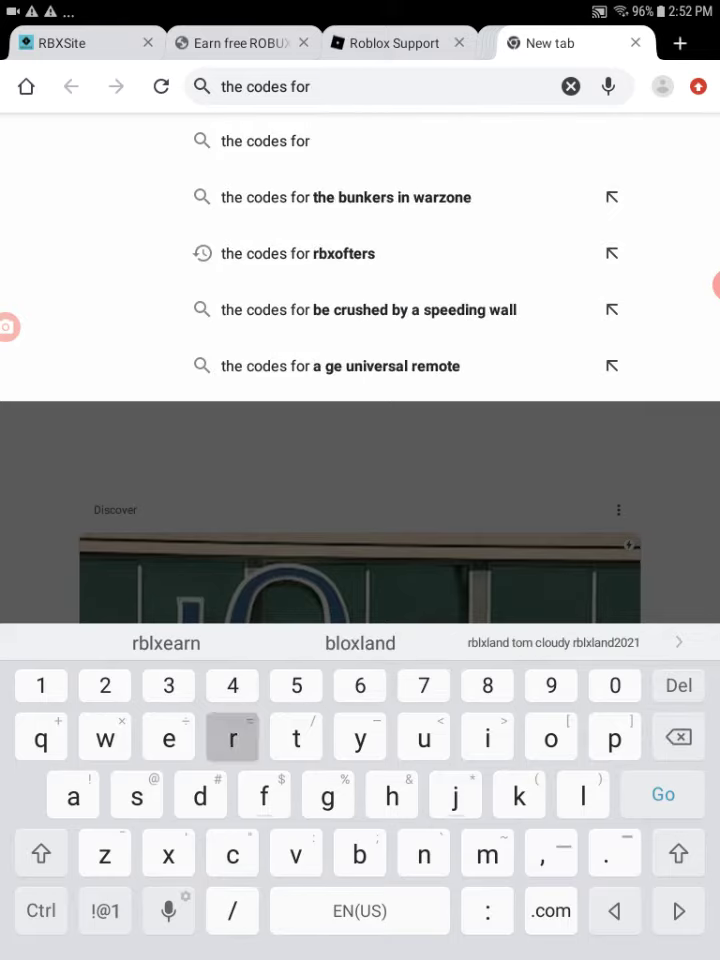
Step: Try misspelled site names like 'rvlxls' and 'rblxearn stonkers', erasing back to 'the codes for c'
{"action": "type", "text": "rvlxls"}
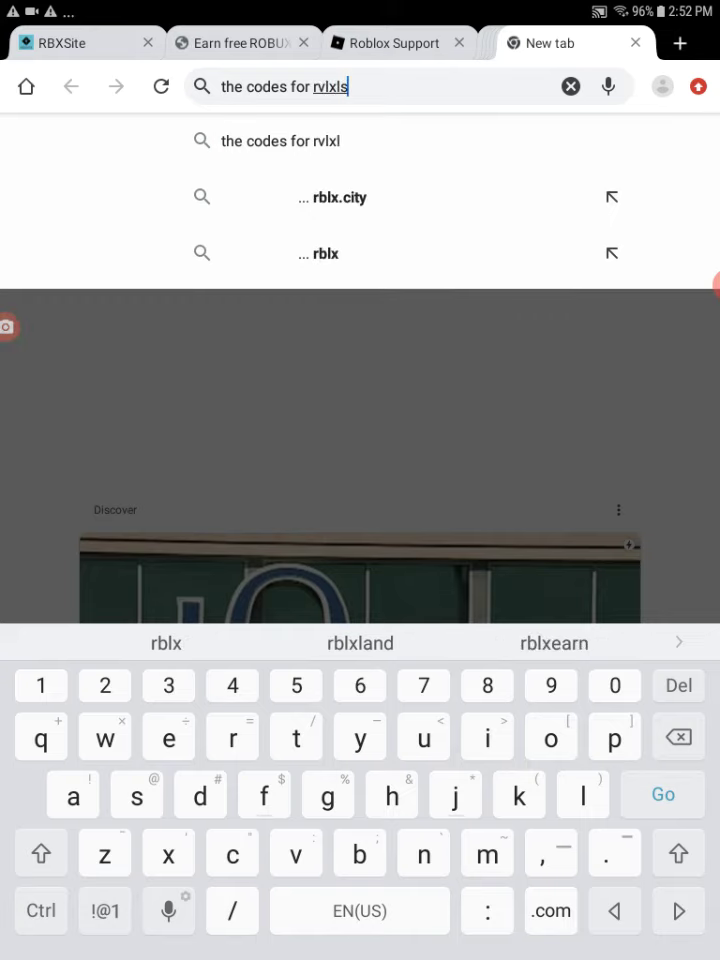
{"action": "type", "text": "nd"}
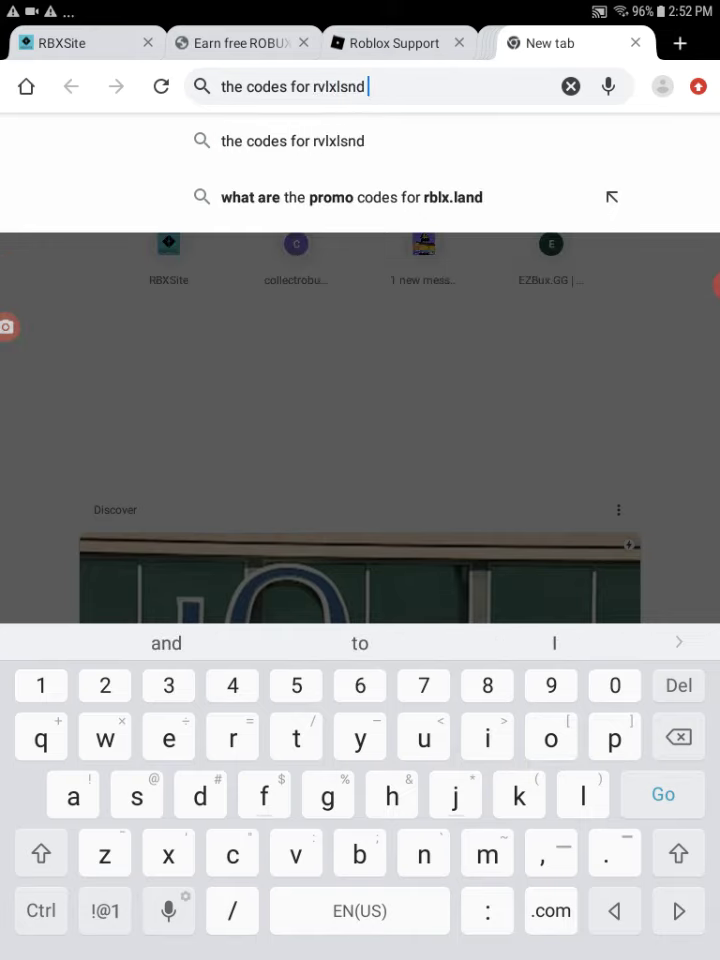
{"action": "key", "text": "Backspace"}
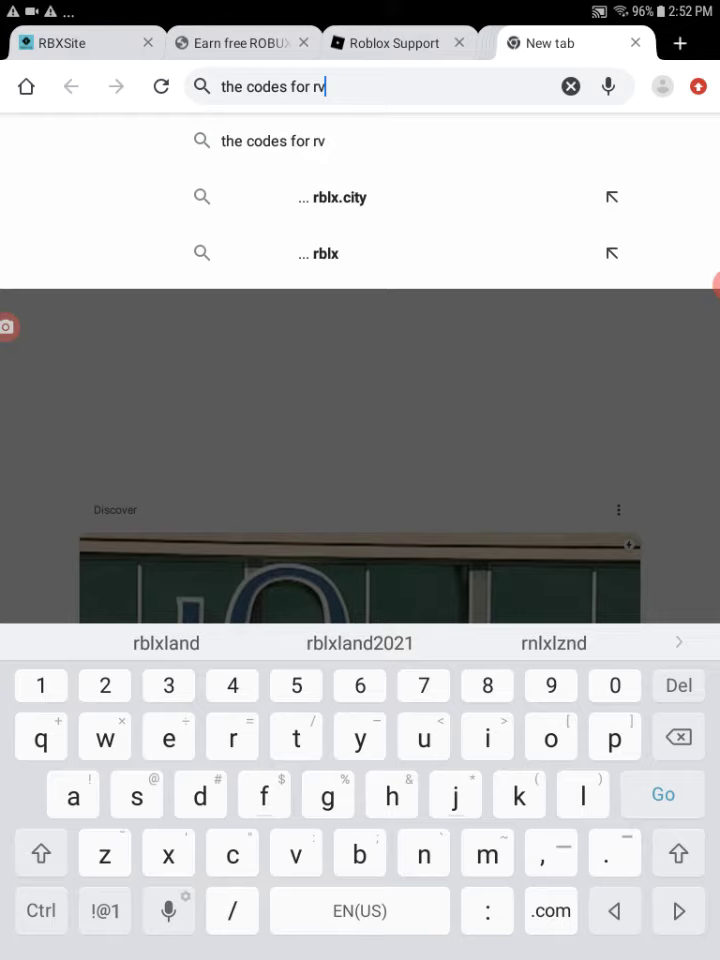
{"action": "key", "text": "Backspace"}
{"action": "type", "text": "blxe"}
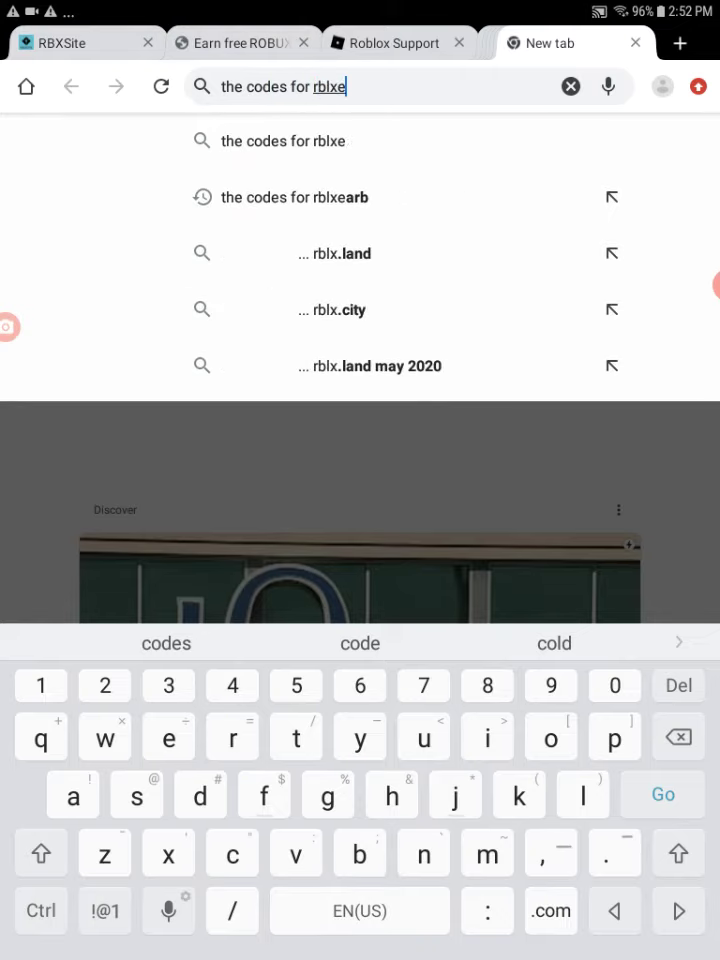
{"action": "type", "text": "arn ston"}
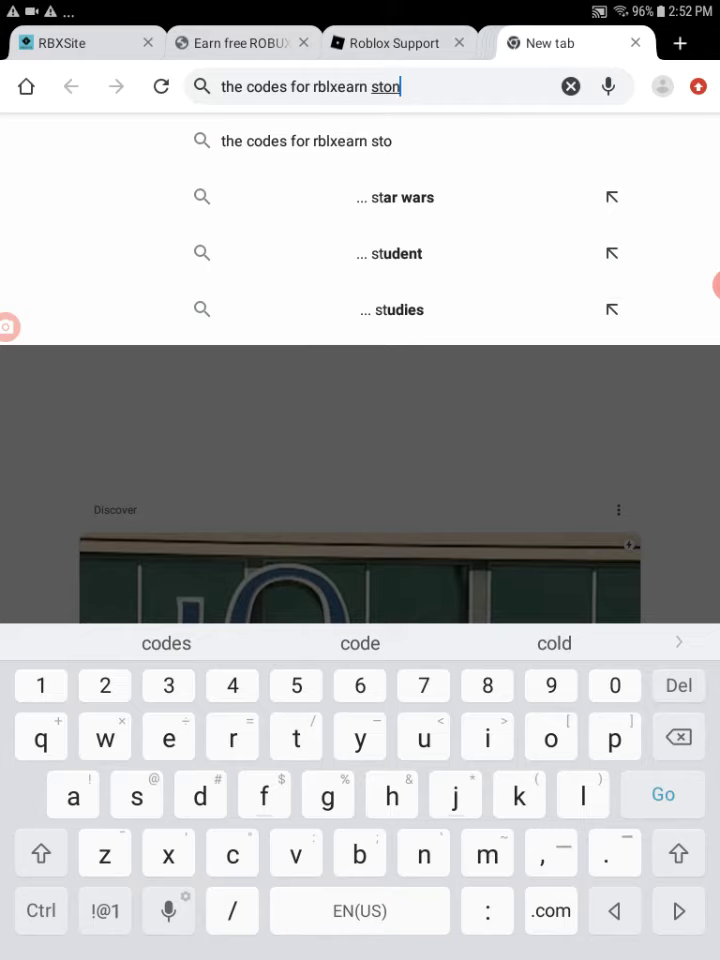
{"action": "type", "text": "kers"}
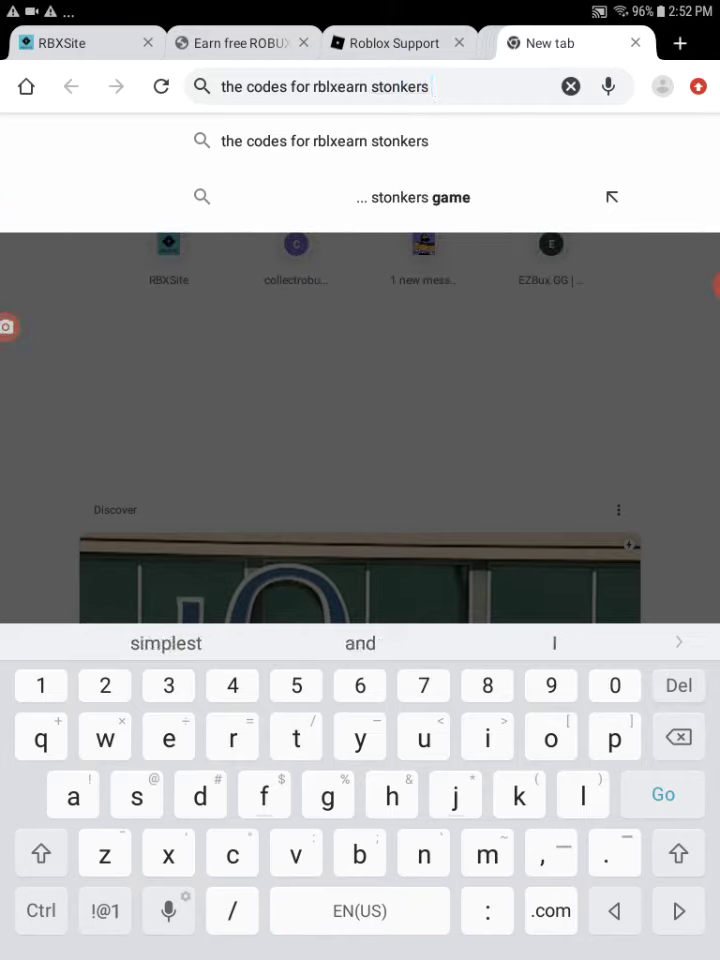
{"action": "key", "text": "Backspace"}
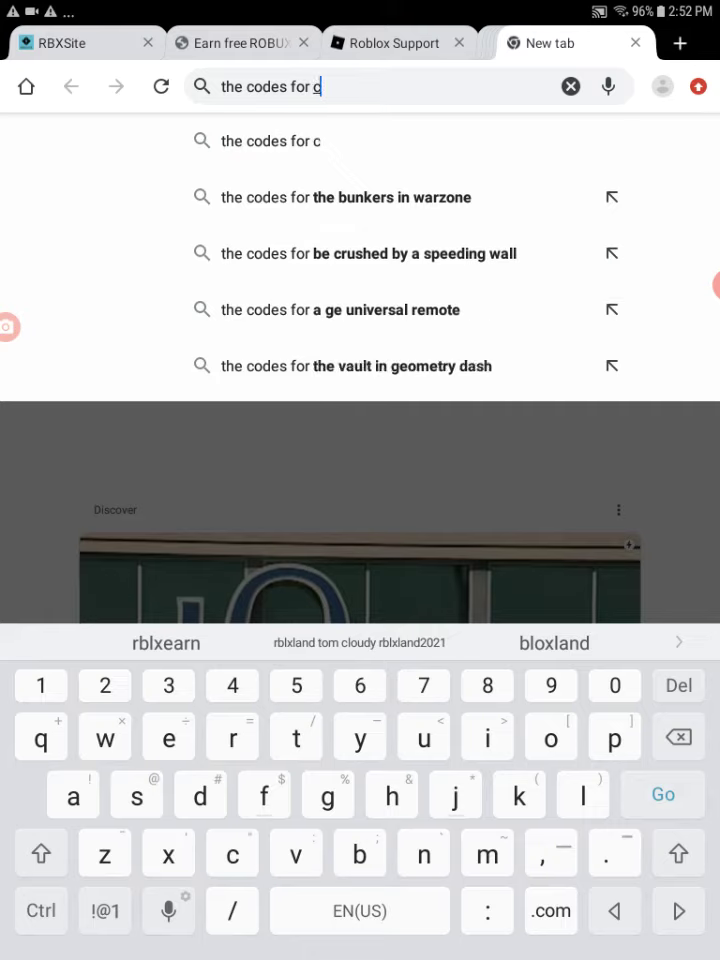
Step: Extend the query with site names such as 'claimrbx', 'winter' and 'onrb'
{"action": "type", "text": "laimrbx"}
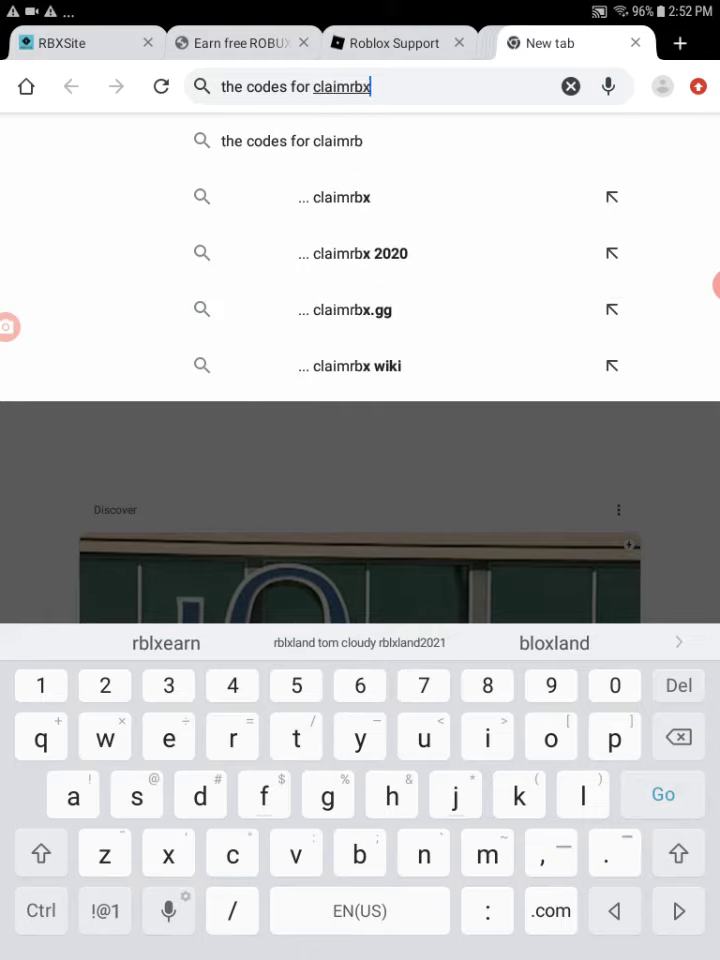
{"action": "type", "text": "winter"}
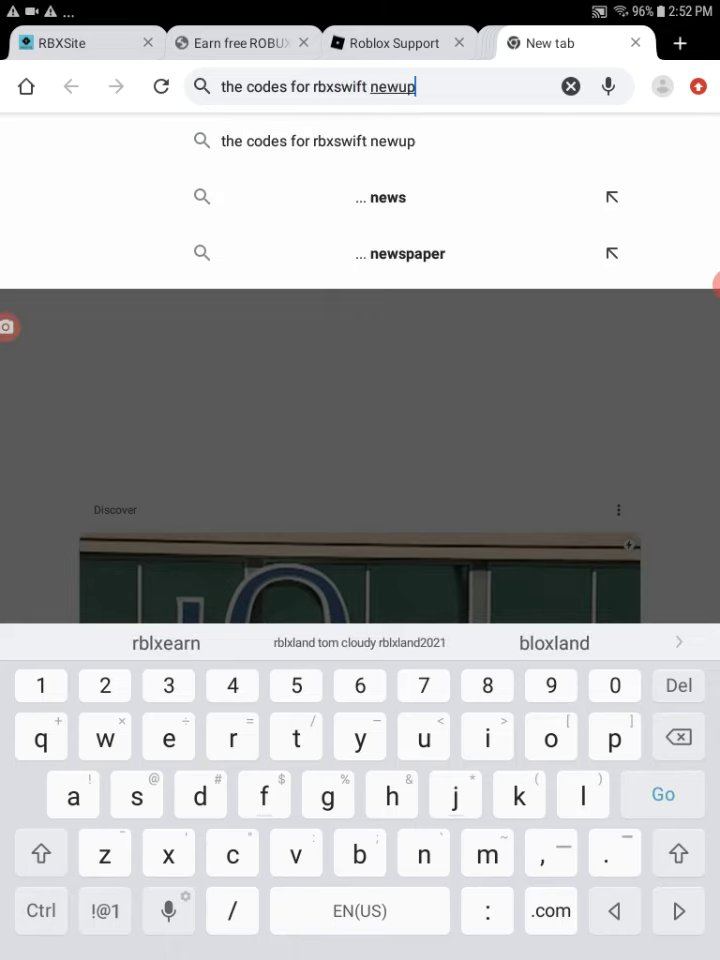
{"action": "type", "text": "da"}
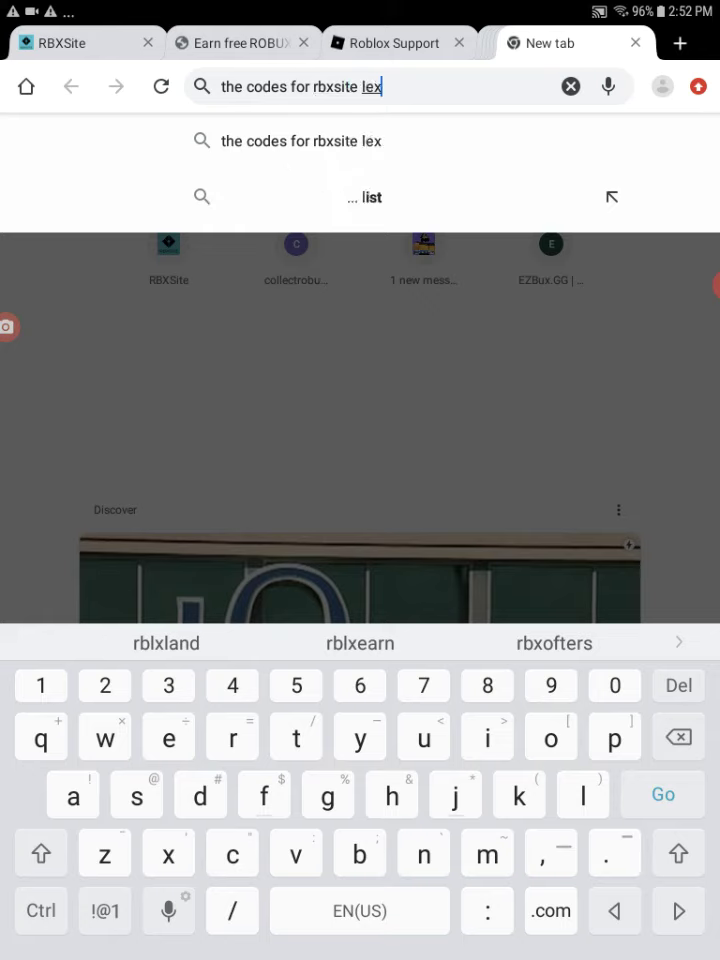
{"action": "type", "text": "onrb"}
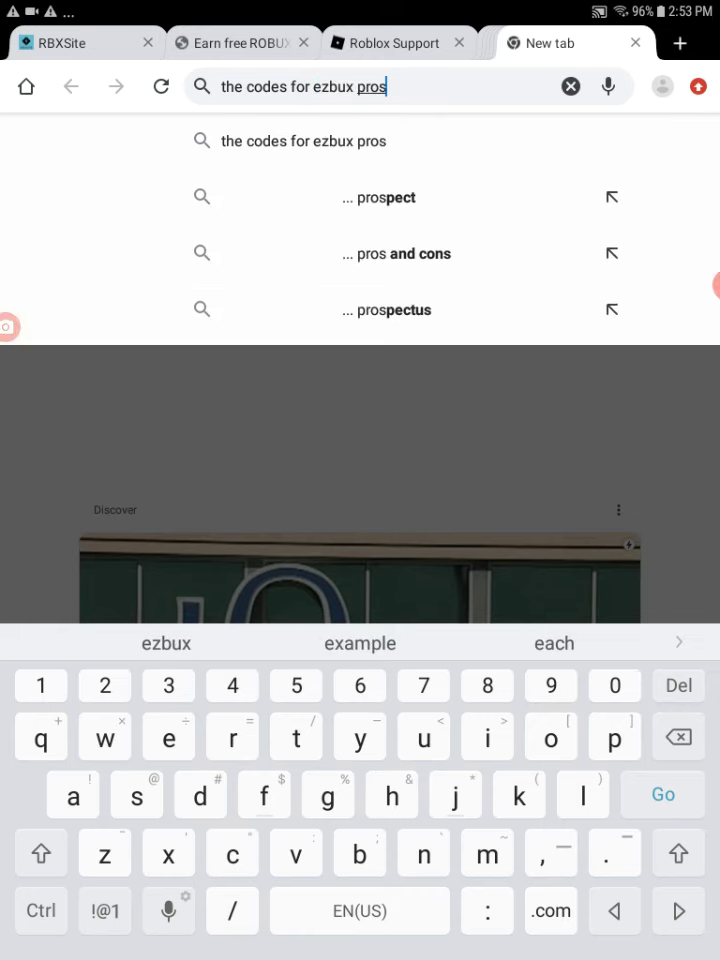
Step: Try 'oloback' and 'fromy', erase the extras so the query reads 'the codes for rbxofters'
{"action": "type", "text": "oloback"}
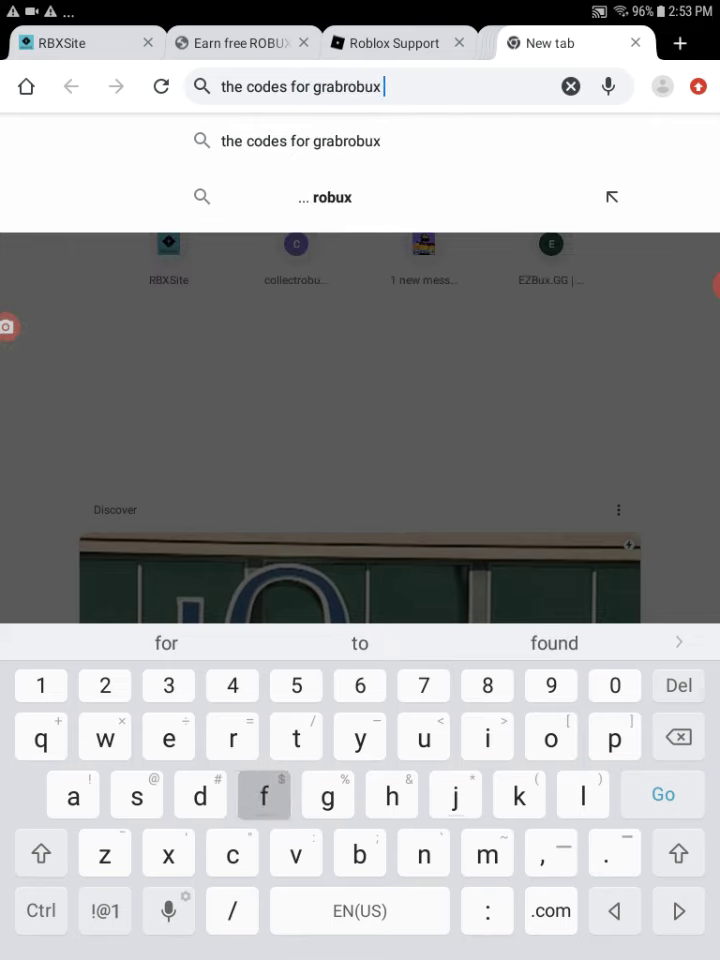
{"action": "type", "text": "fromy"}
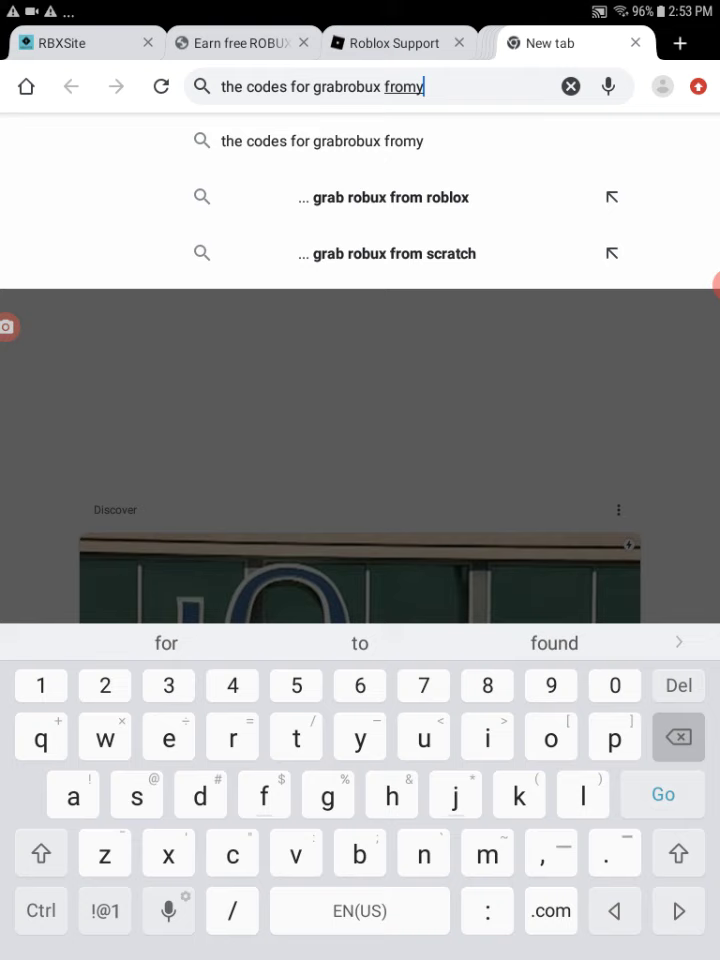
{"action": "key", "text": "Backspace"}
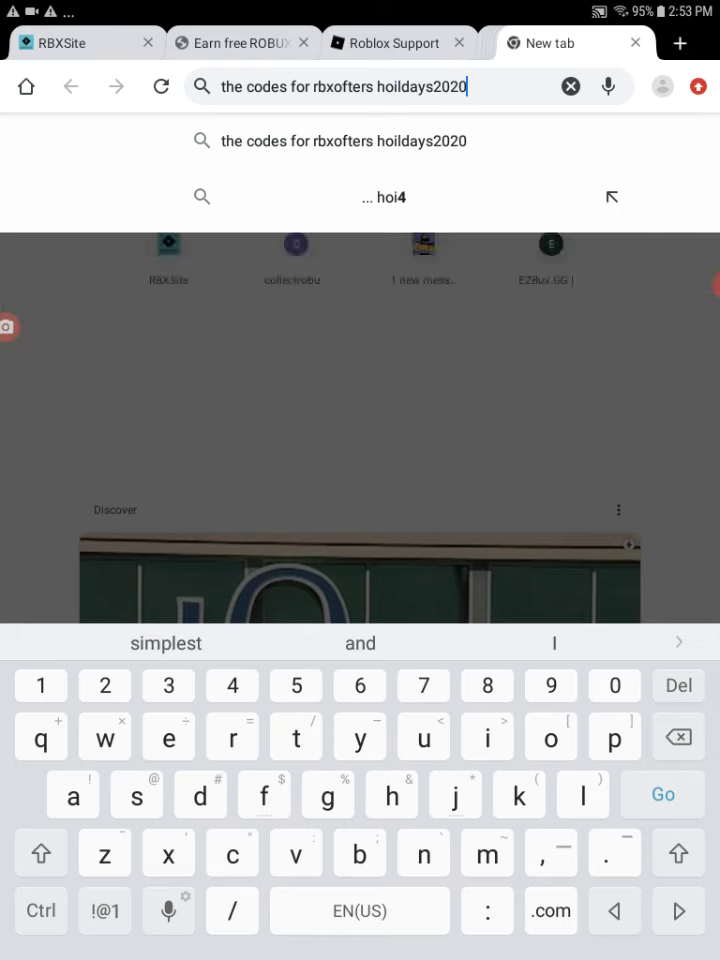
{"action": "key", "text": "Backspace"}
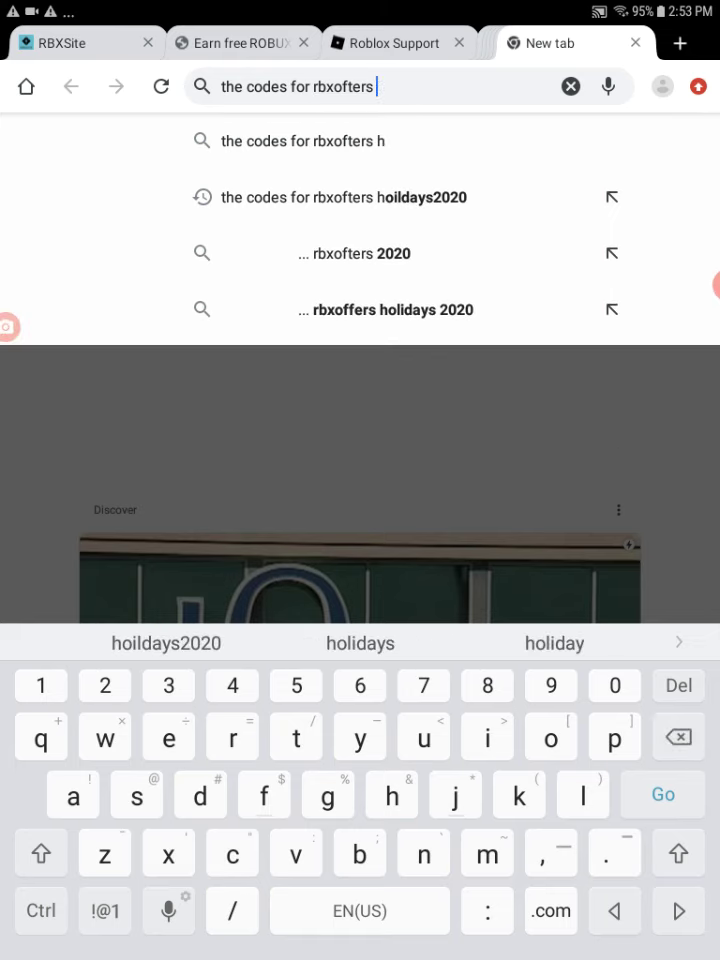